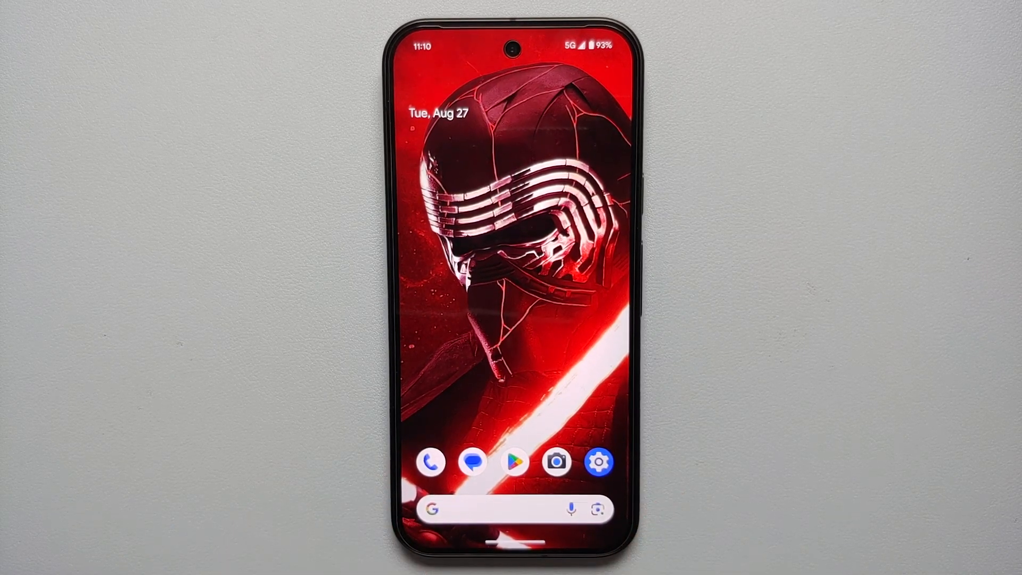
Go to Settings > Network & internet > SIMs > Mint and scroll to Preferred network type.
{"action": "left_click", "coordinate": [598, 461]}
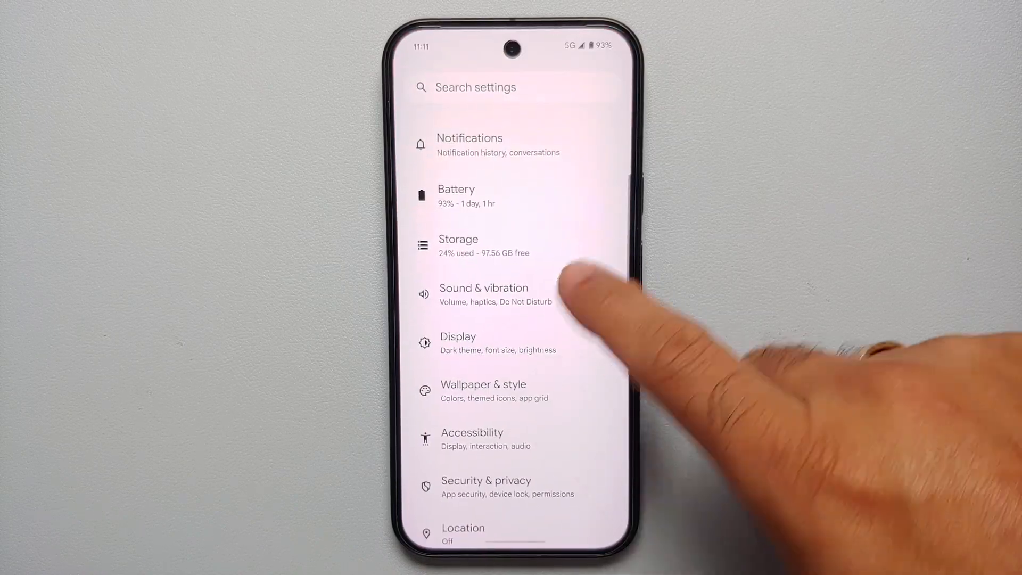
{"action": "scroll", "scroll_direction": "down", "scroll_amount": 3}
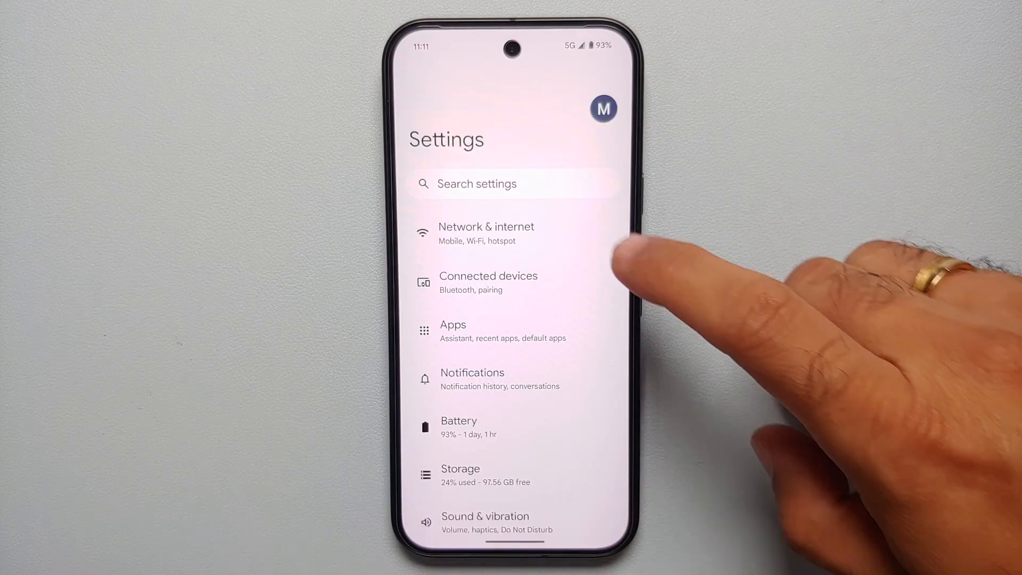
{"action": "left_click", "coordinate": [486, 233]}
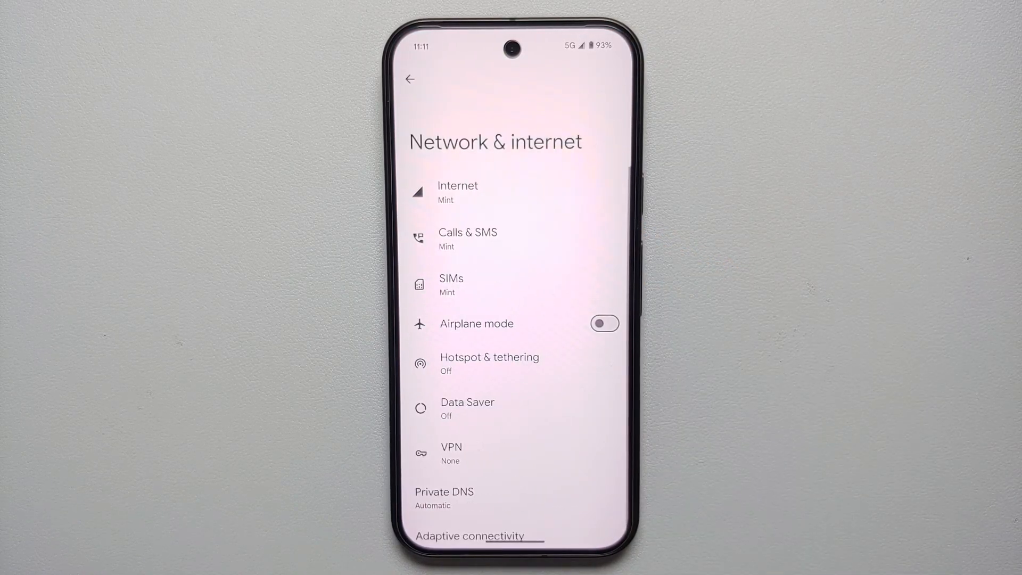
{"action": "left_click", "coordinate": [451, 285]}
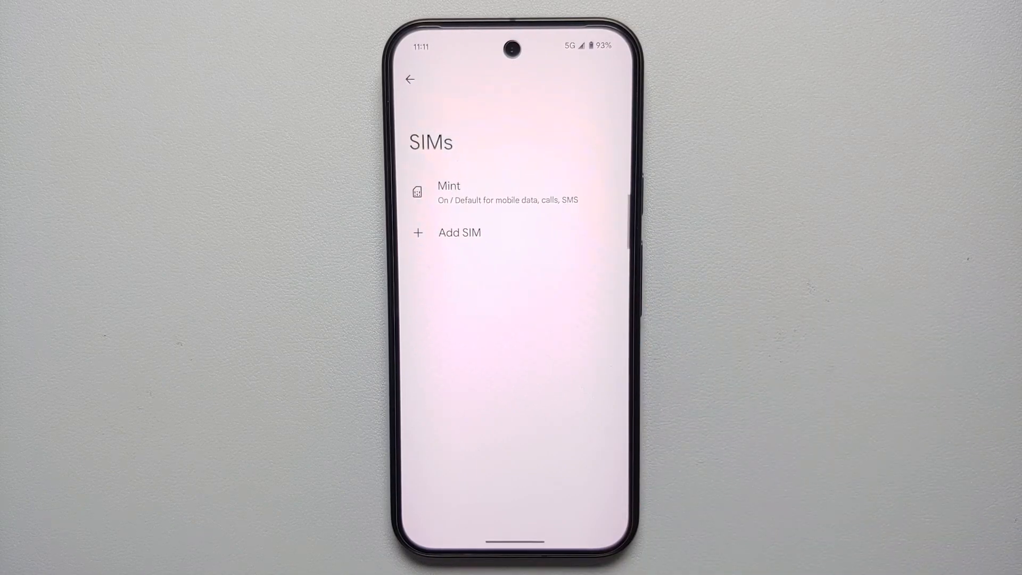
{"action": "left_click", "coordinate": [450, 192]}
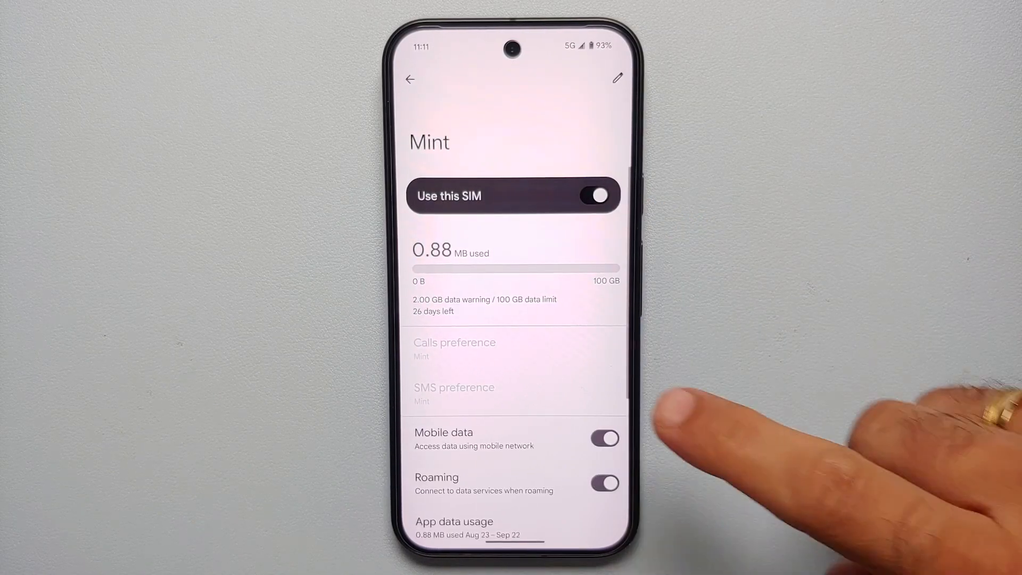
{"action": "scroll", "scroll_direction": "down", "scroll_amount": 3}
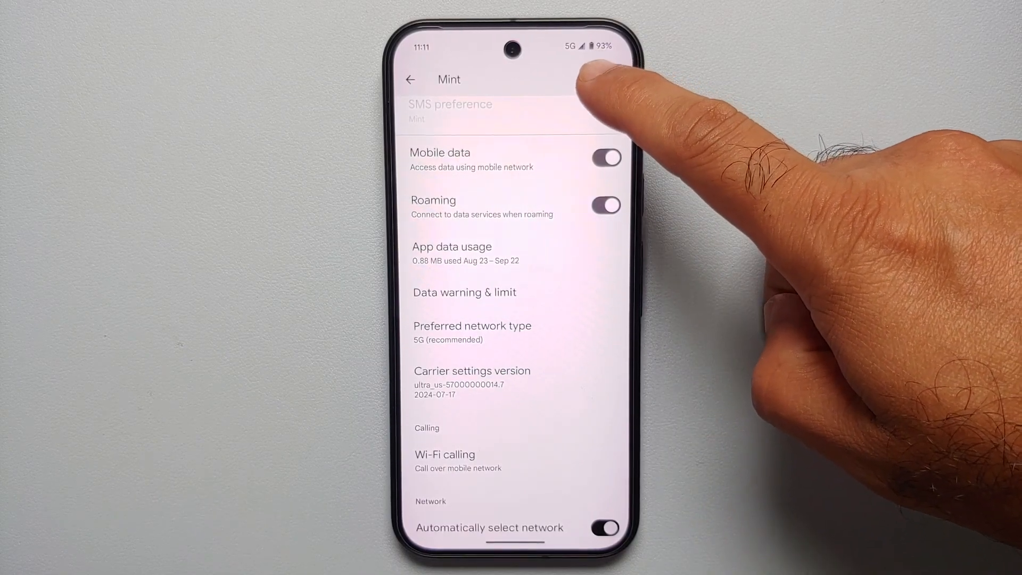
Set Mint's preferred network type to LTE, restore 5G (recommended), and show Phone recents.
{"action": "left_click", "coordinate": [471, 325]}
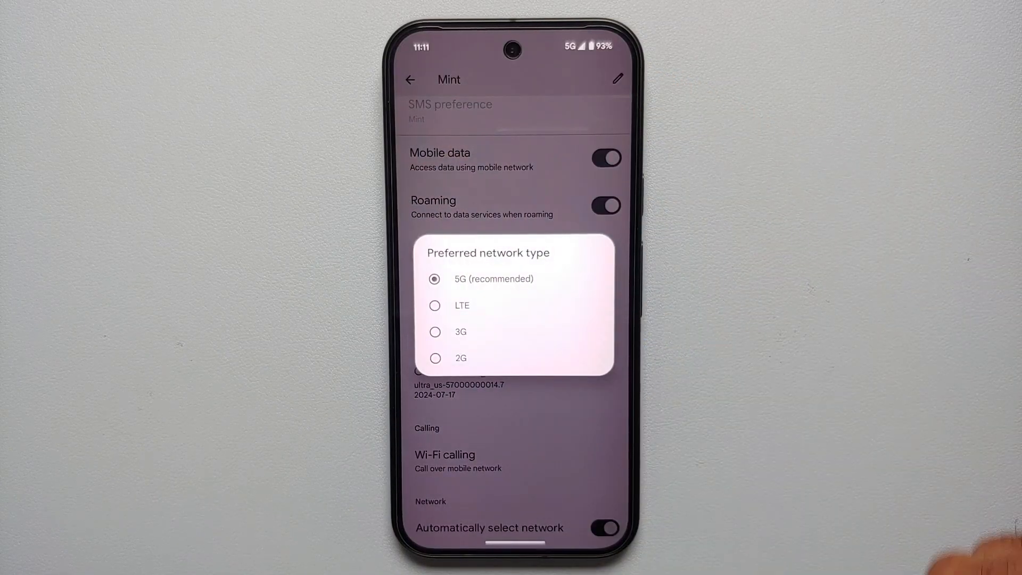
{"action": "left_click", "coordinate": [461, 305]}
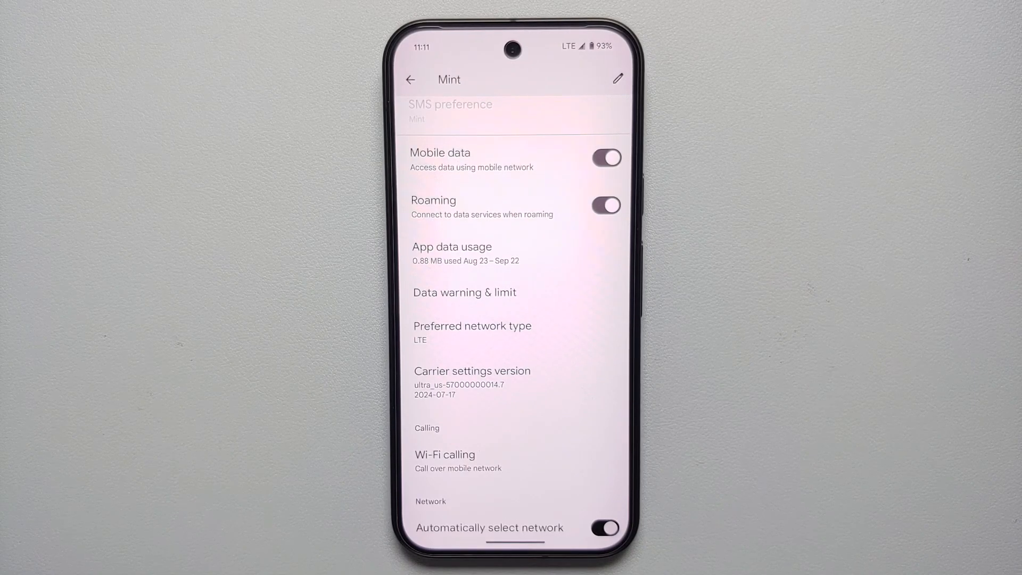
{"action": "left_click", "coordinate": [473, 326]}
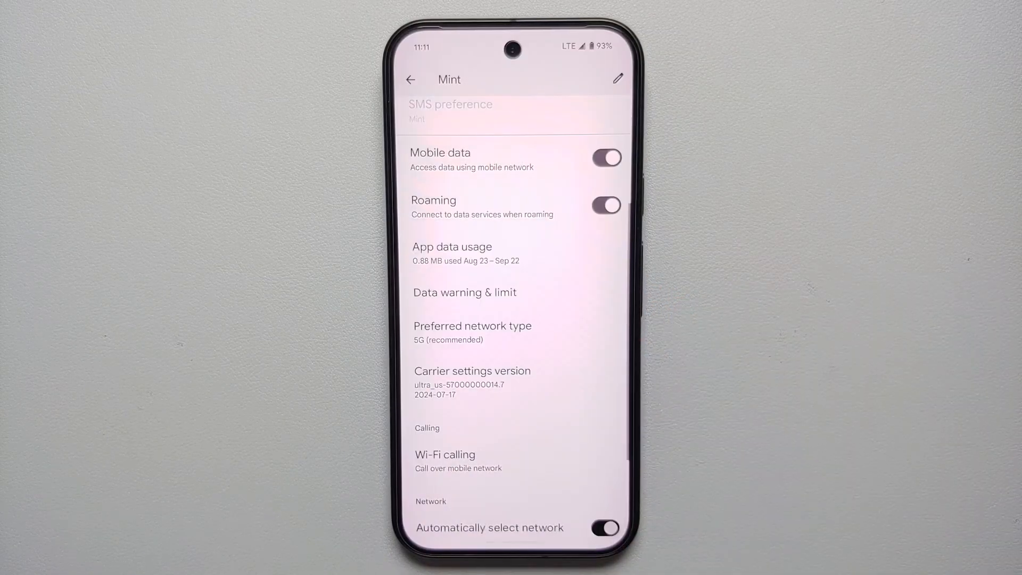
{"action": "left_click", "coordinate": [410, 80]}
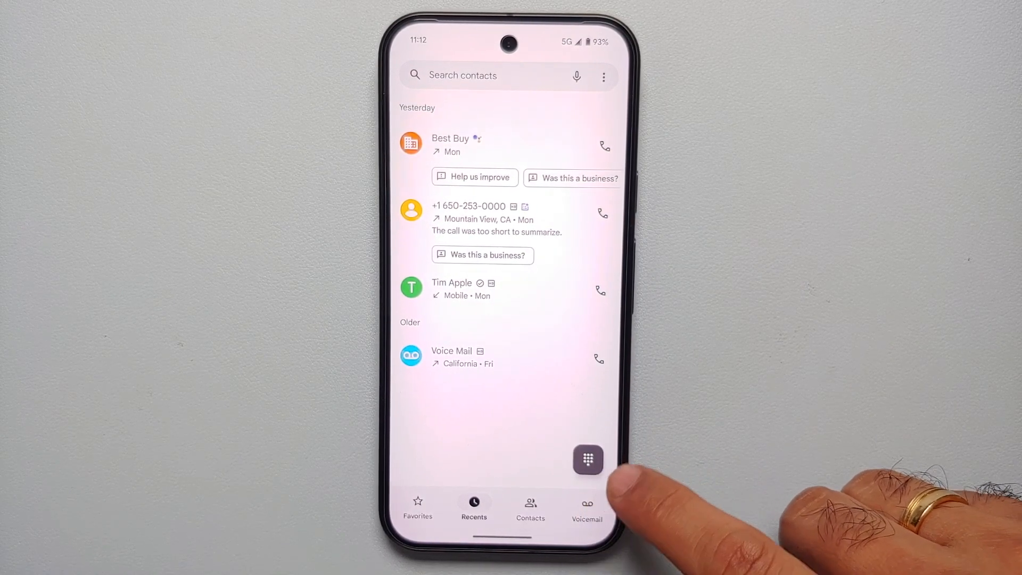
Dial *#*#4636#*#* on the dialpad and open Phone information from the Testing menu.
{"action": "left_click", "coordinate": [587, 460]}
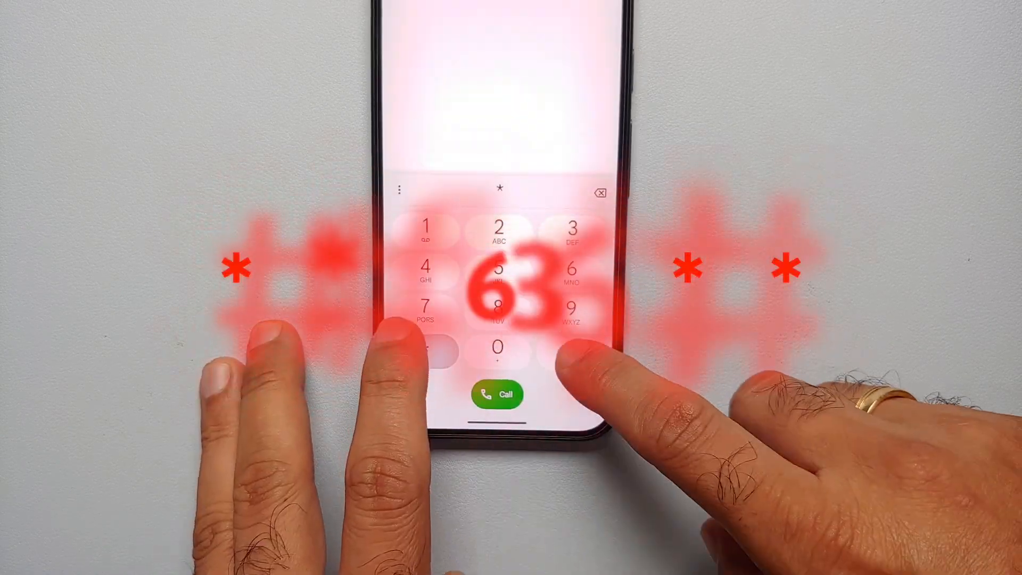
{"action": "left_click", "coordinate": [572, 353]}
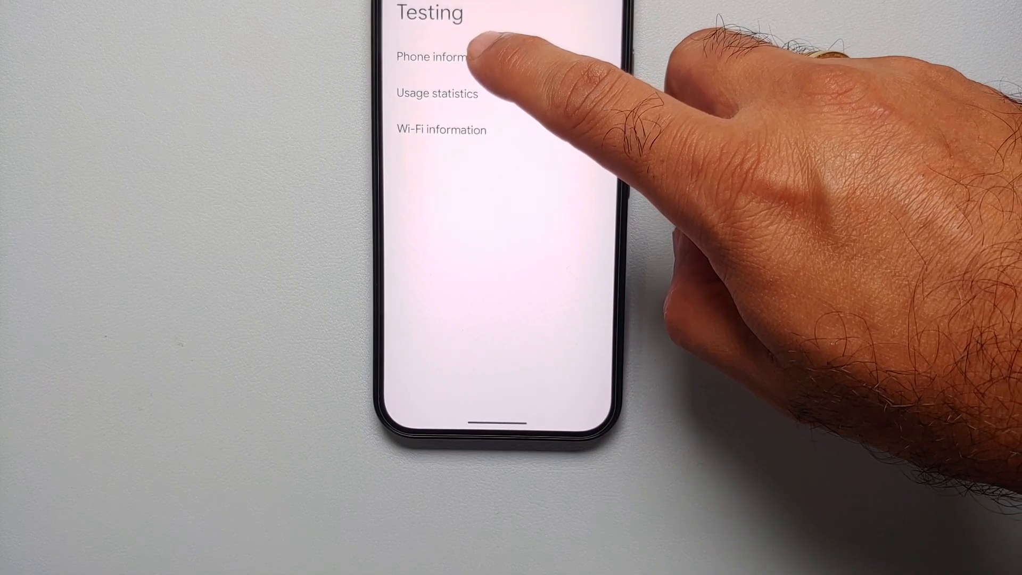
{"action": "left_click", "coordinate": [434, 57]}
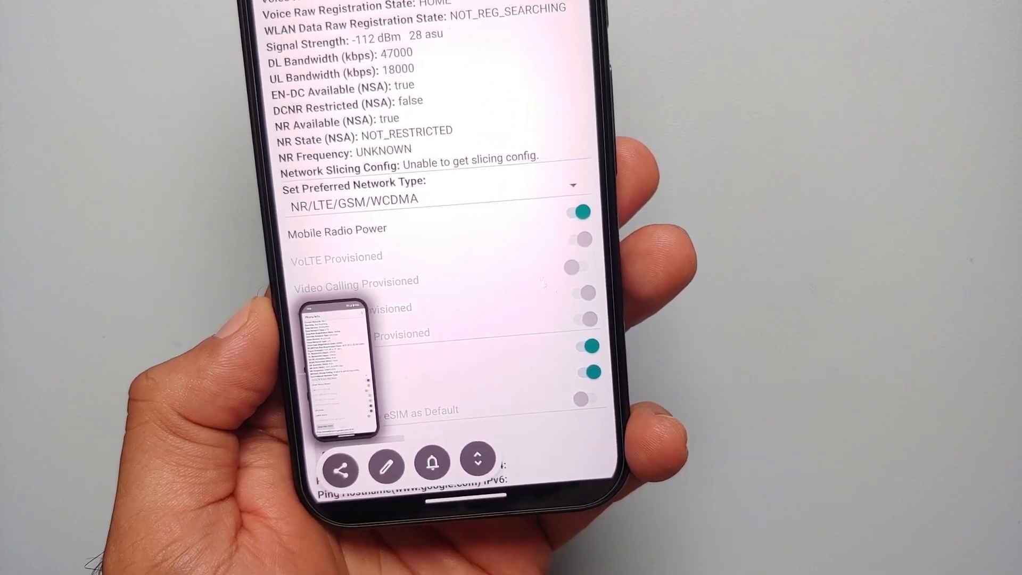
Expand the Set Preferred Network Type dropdown and scroll through its options for LTE-only.
{"action": "scroll", "scroll_direction": "down", "scroll_amount": 3}
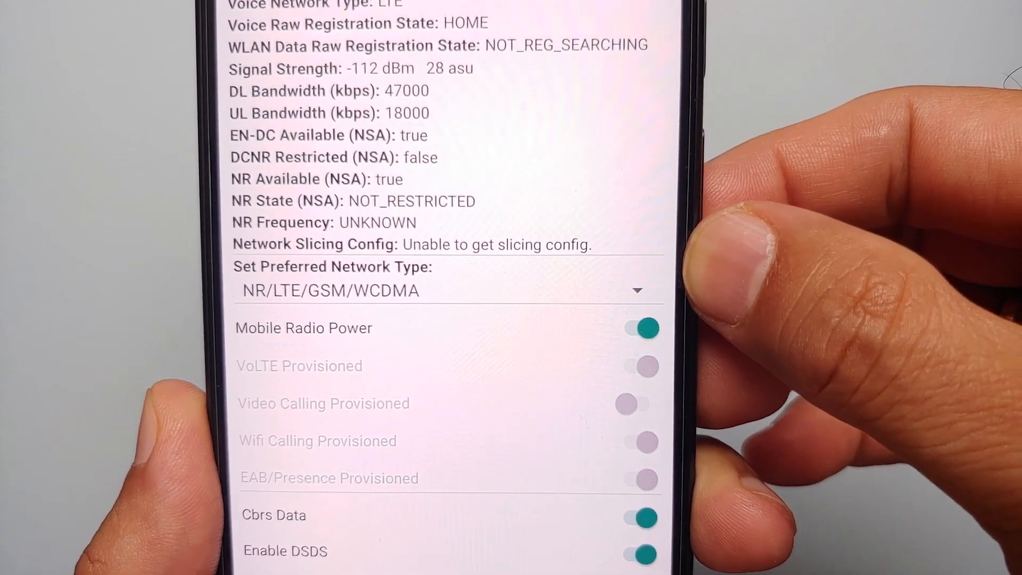
{"action": "left_click", "coordinate": [443, 291]}
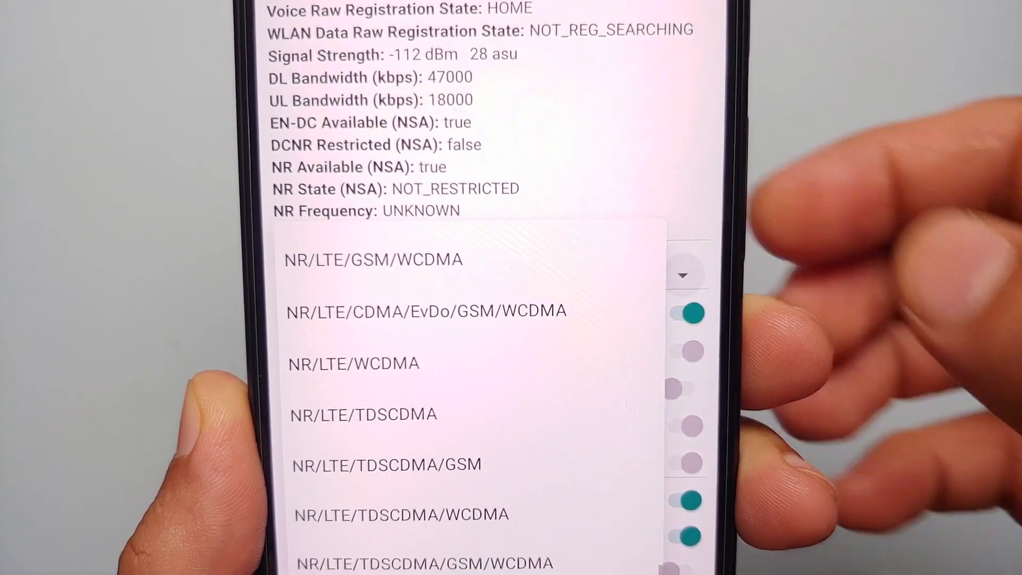
{"action": "scroll", "scroll_direction": "down", "scroll_amount": 3}
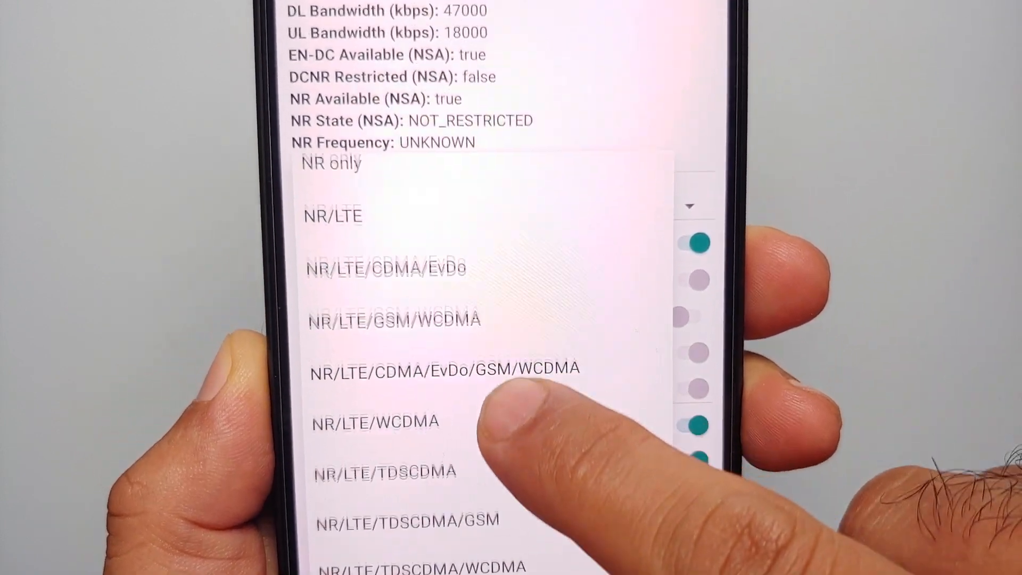
{"action": "scroll", "scroll_direction": "down", "scroll_amount": 3}
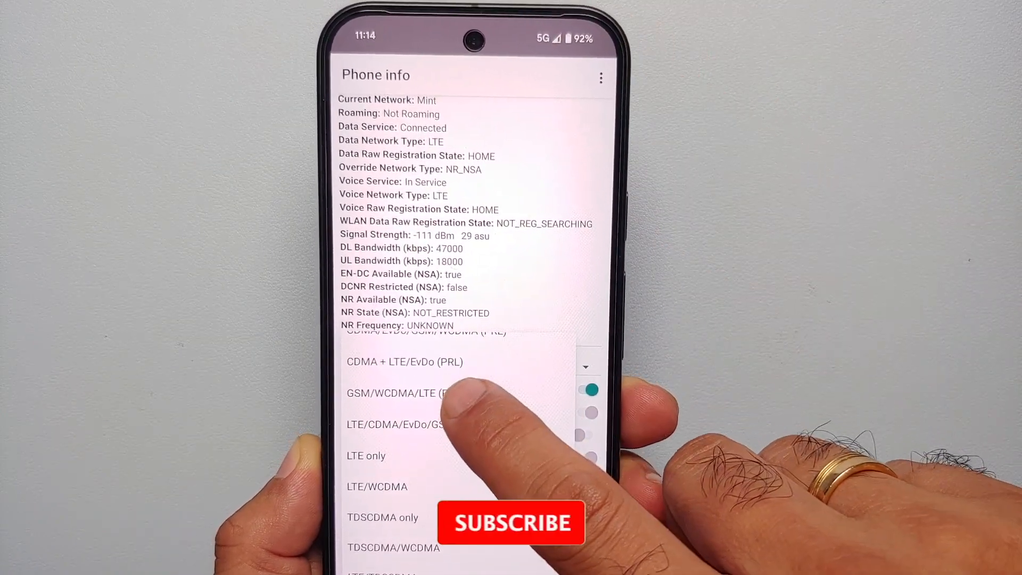
Choose GSM/WCDMA/LTE (PRL) as the preferred network type.
{"action": "left_click", "coordinate": [392, 392]}
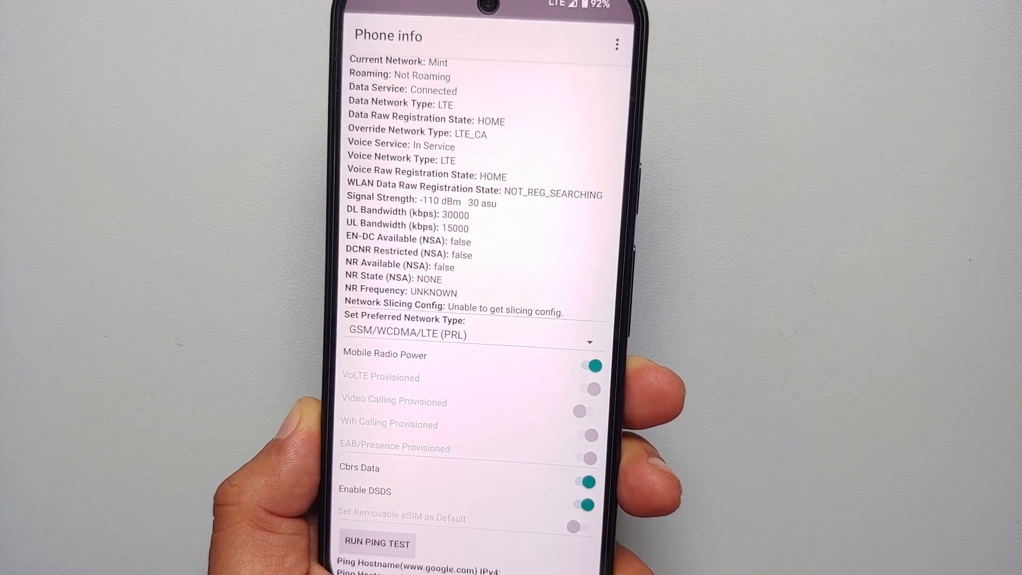
Pick NR/LTE/GSM/WCDMA from the Set Preferred Network Type dropdown.
{"action": "left_click", "coordinate": [466, 337]}
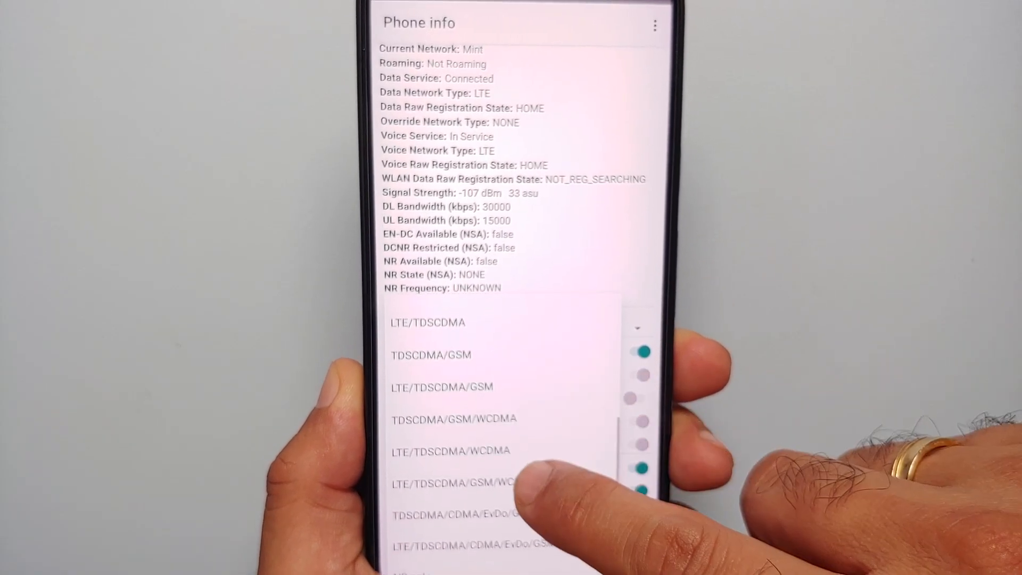
{"action": "scroll", "scroll_direction": "down", "scroll_amount": 3}
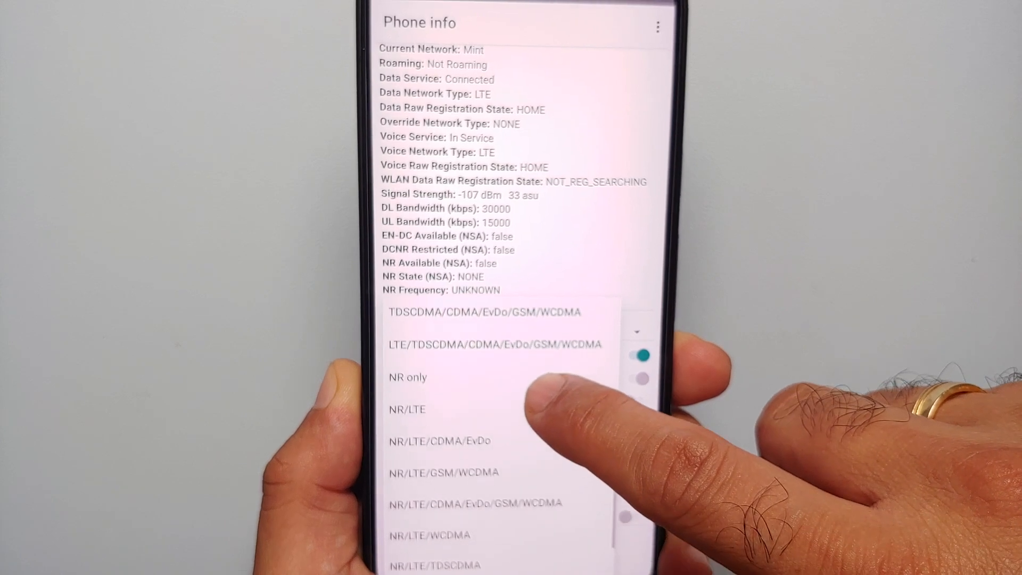
{"action": "scroll", "scroll_direction": "down", "scroll_amount": 3}
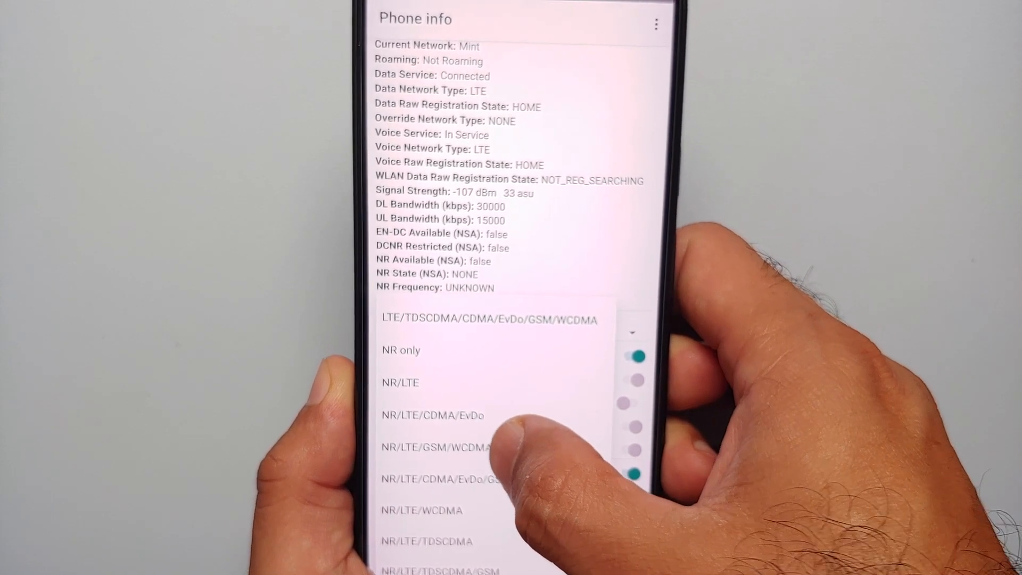
{"action": "left_click", "coordinate": [435, 448]}
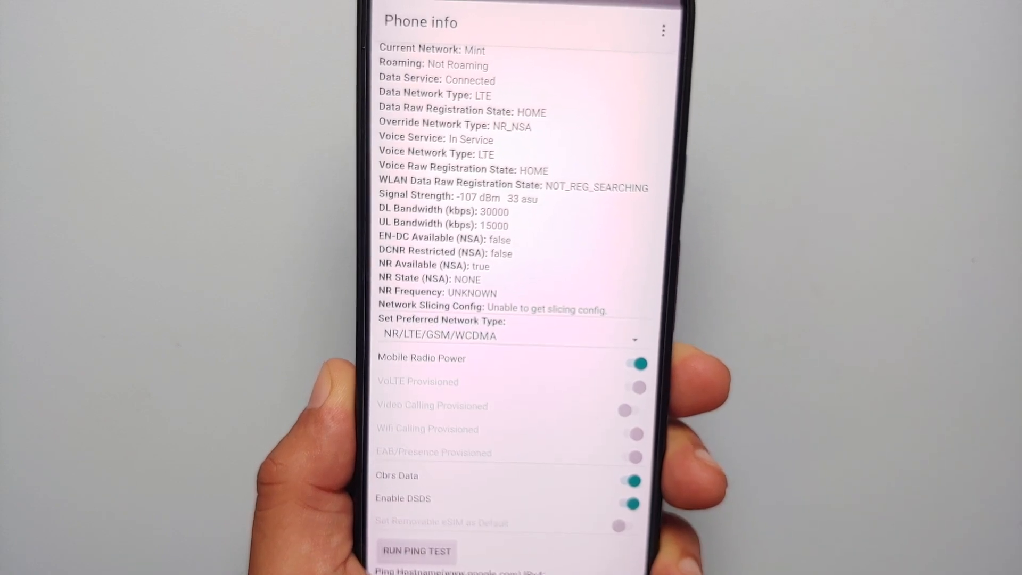